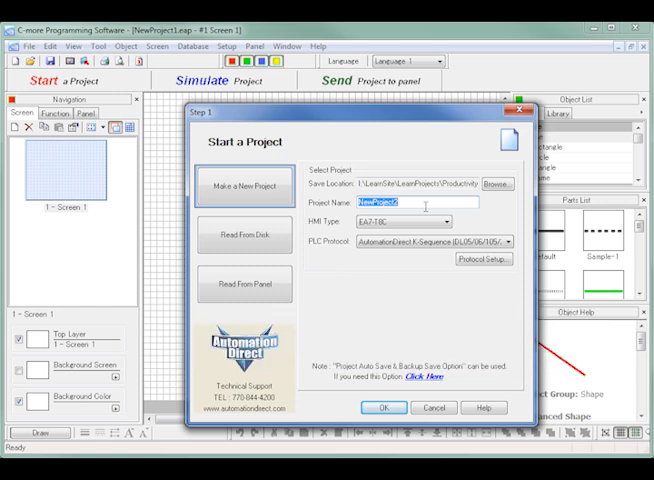
Enter 'P3K PID Demo' as the new project's name
type("P1")
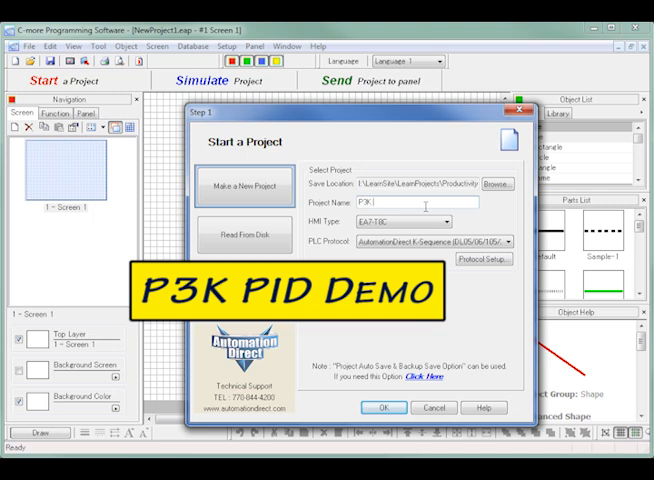
type("PID Demo")
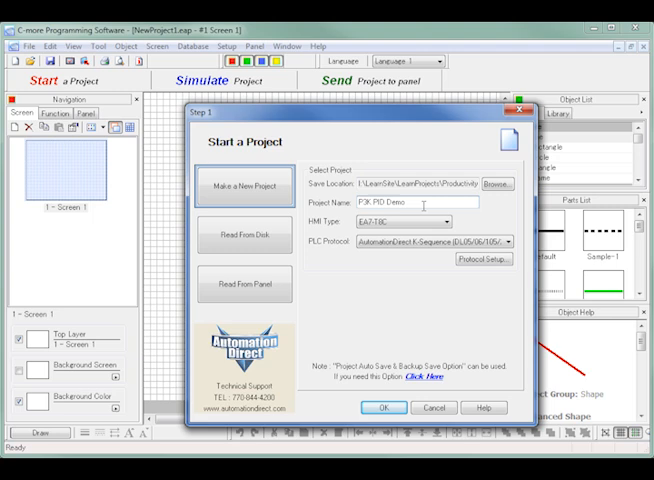
Choose AutomationDirect Productivity3000 Ethernet (P3-550) as the PLC protocol
left_click(452, 222)
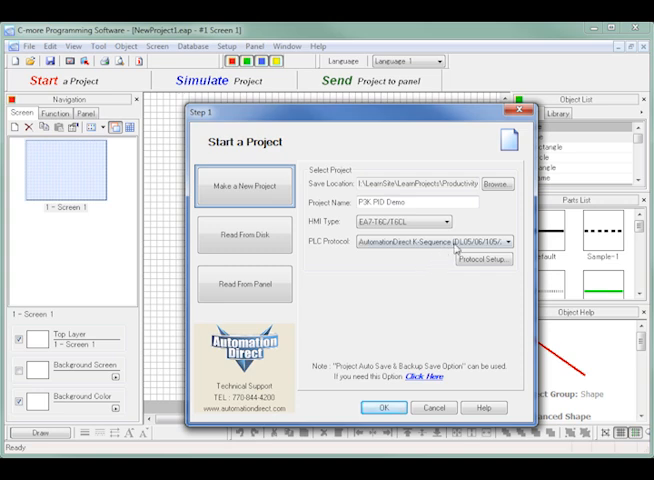
left_click(506, 240)
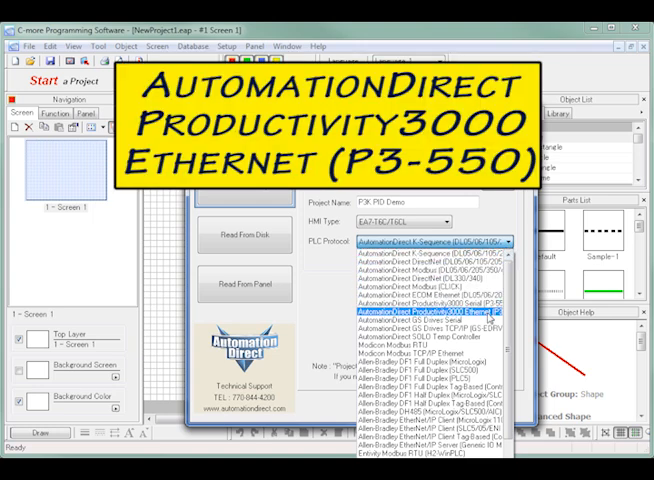
left_click(424, 316)
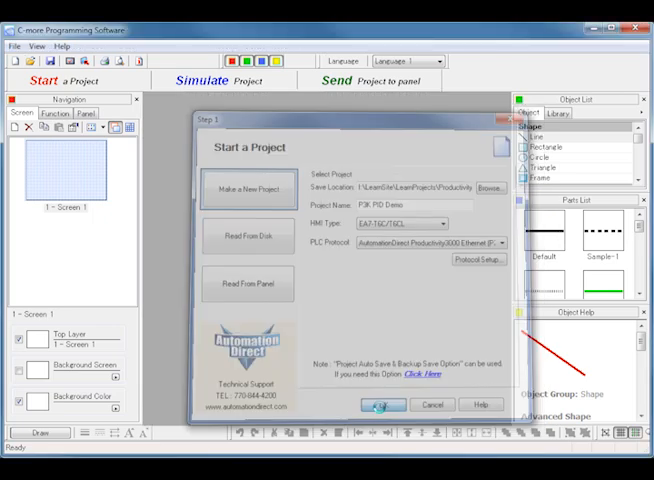
Create the project and begin a Tag Name Database import
left_click(378, 404)
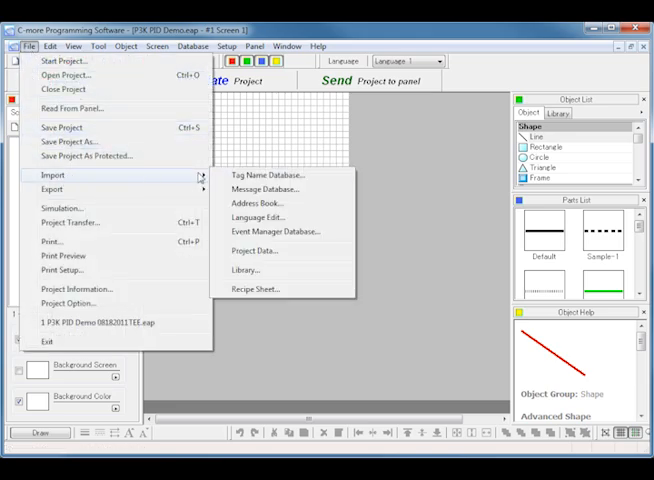
left_click(264, 174)
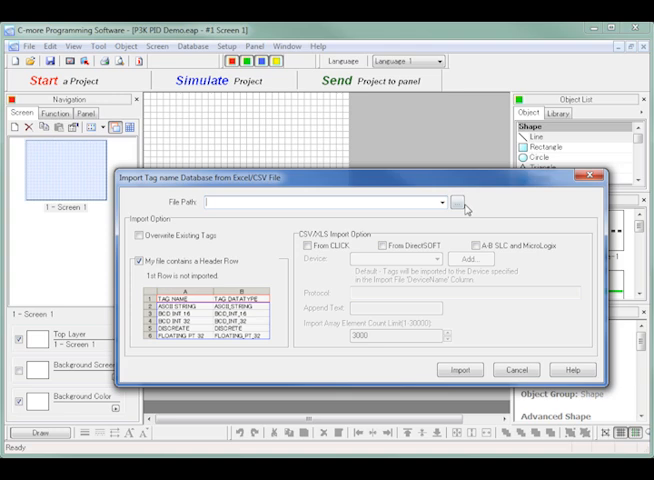
Select the P3K_PID_Demo CSV file as the tag import source
left_click(454, 202)
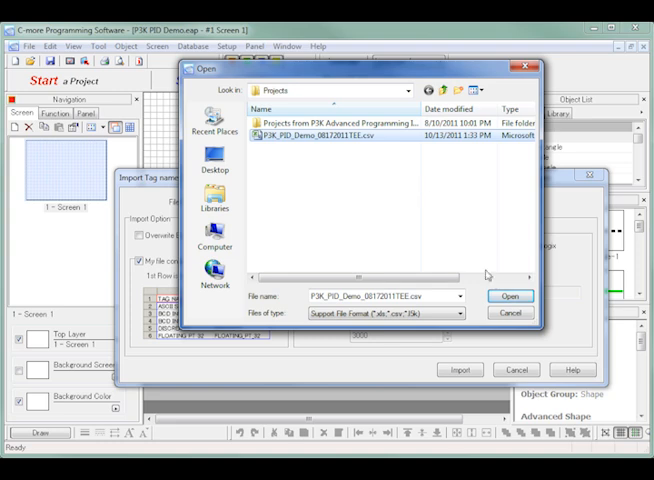
left_click(512, 296)
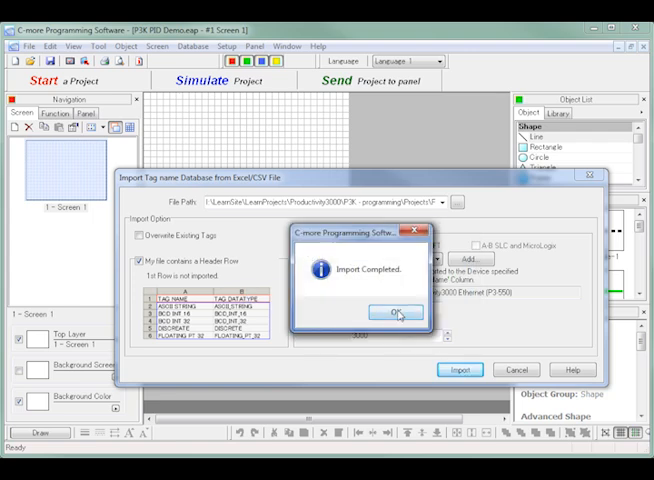
Run the tag import and acknowledge the Import Completed message
left_click(396, 312)
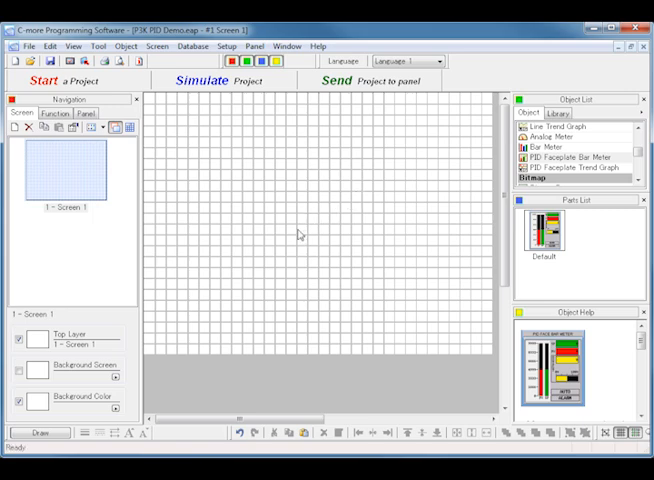
Place a PID Faceplate Bar Meter from the Object List onto Screen 1
double_click(568, 156)
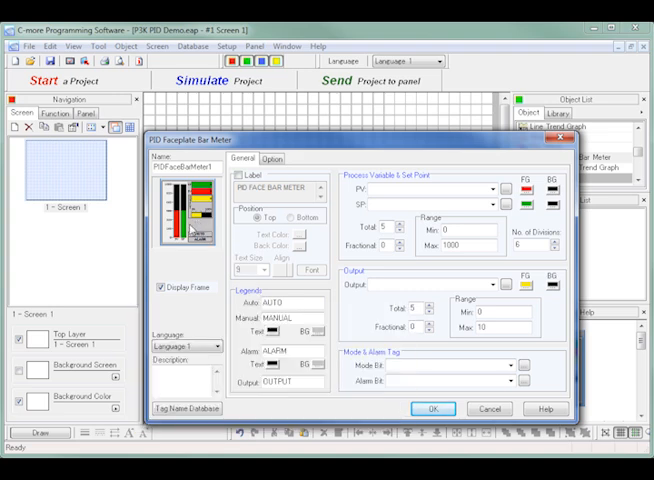
mouse_move(200, 298)
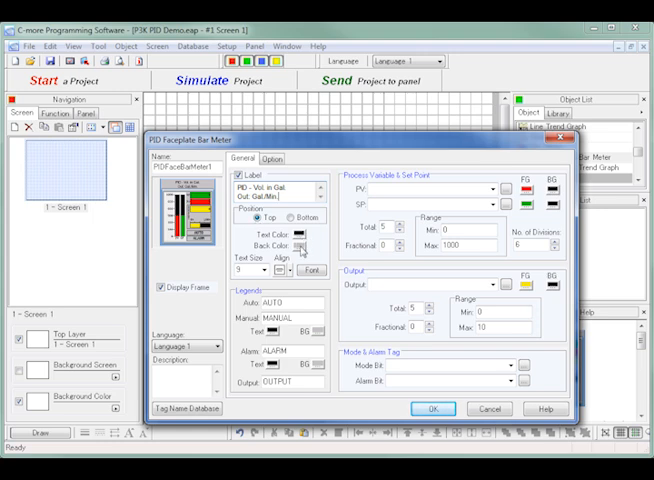
Bring up the tag selector for the meter's PV process variable
left_click(304, 244)
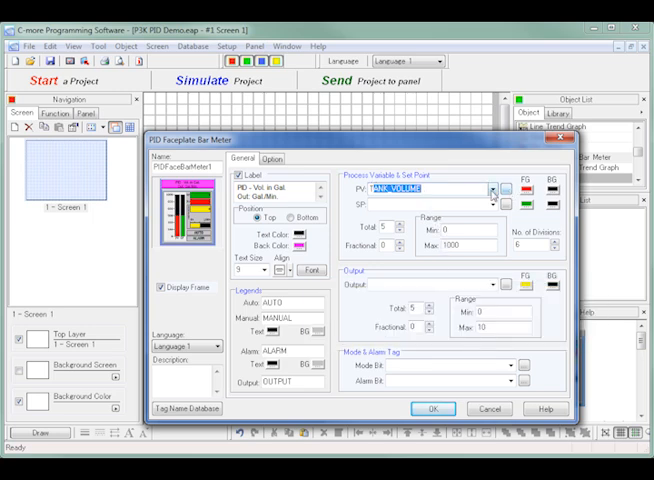
Assign P3_TANK_VOLUME as the process variable and begin choosing the SP tag
left_click(492, 190)
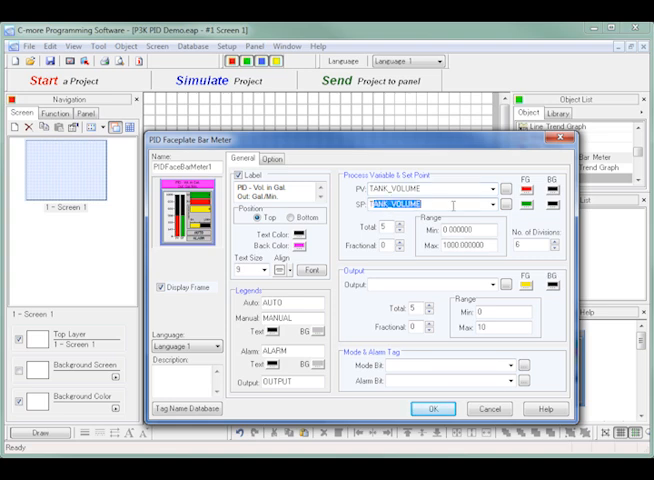
left_click(492, 204)
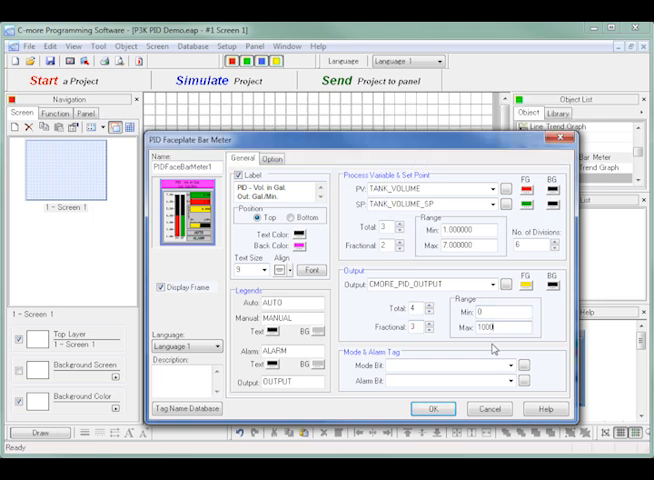
mouse_move(432, 380)
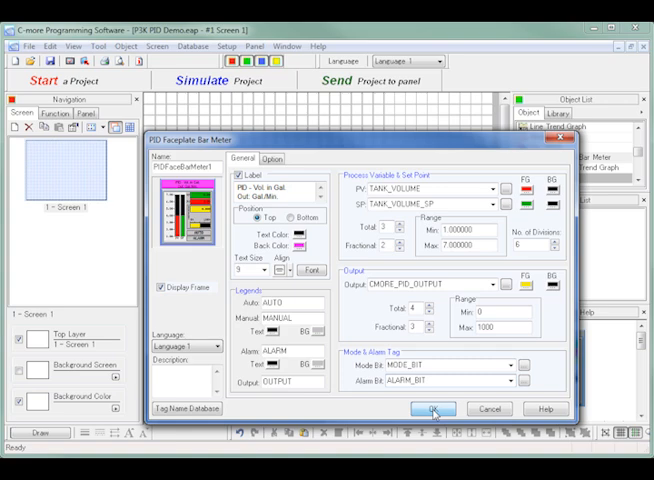
left_click(424, 408)
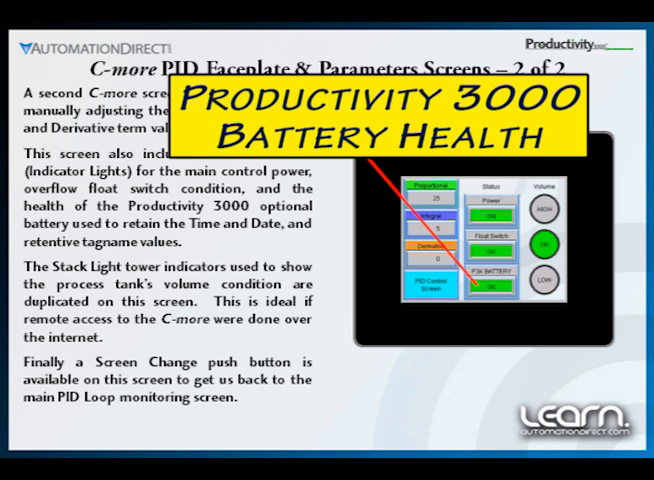
left_click(376, 104)
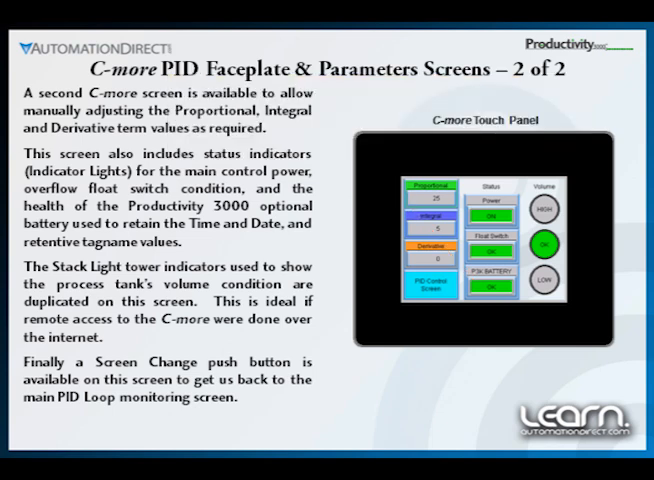